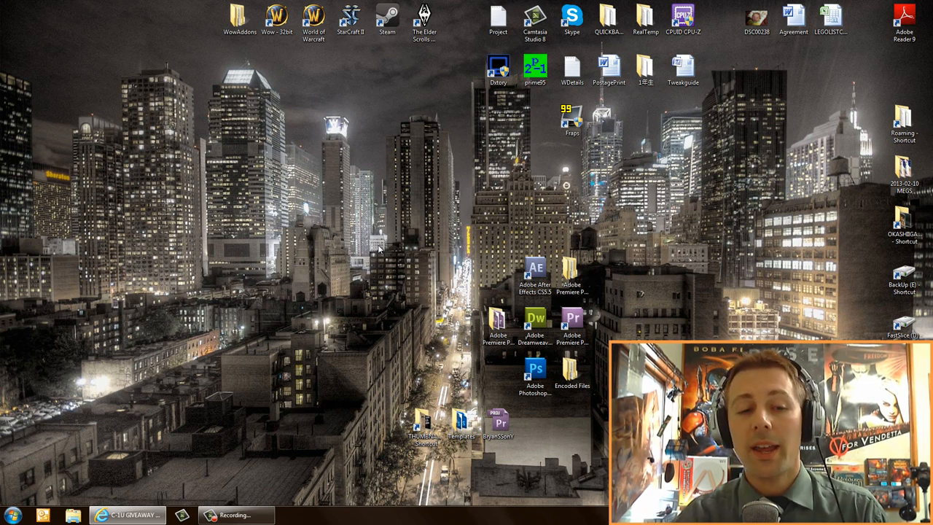
mouse_move(174, 317)
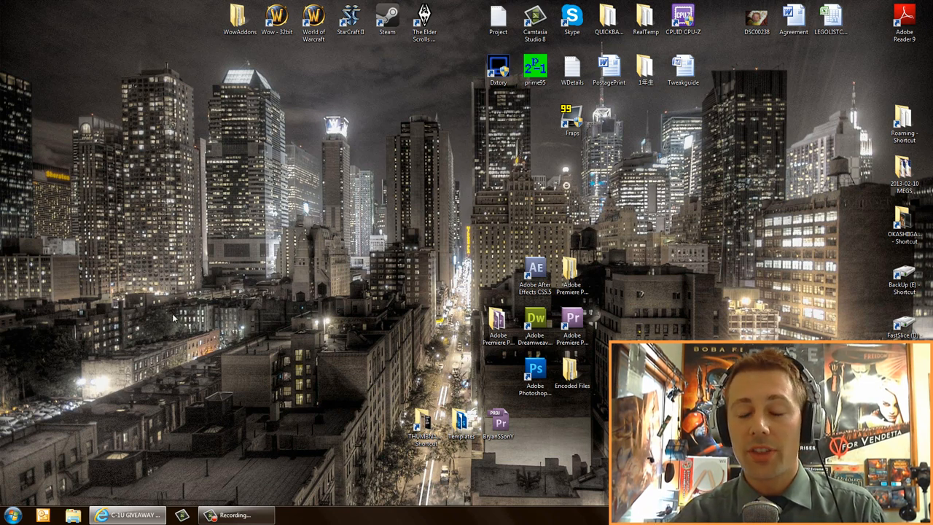
mouse_move(12, 516)
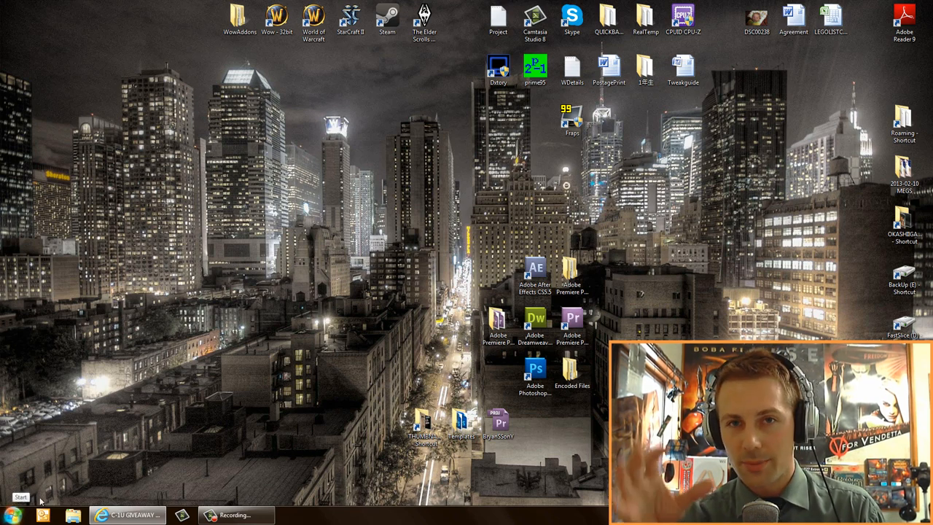
mouse_move(116, 406)
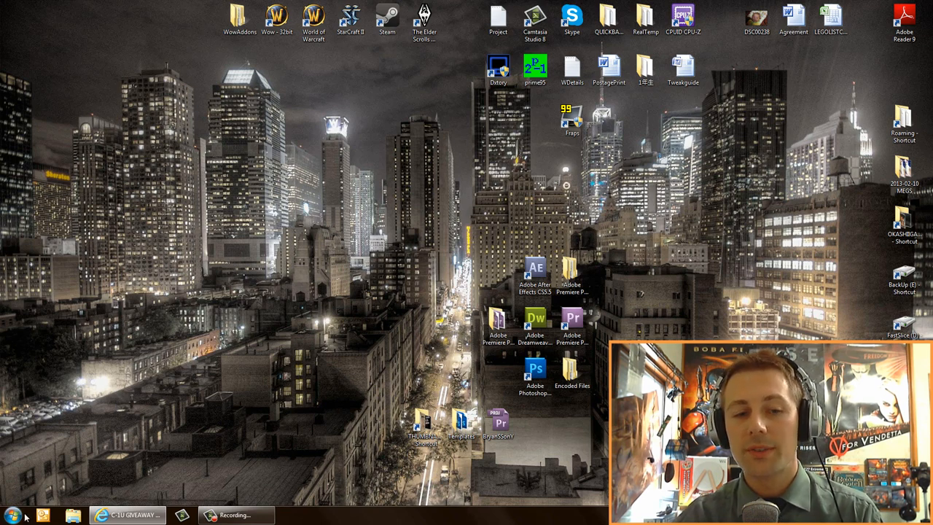
mouse_move(11, 516)
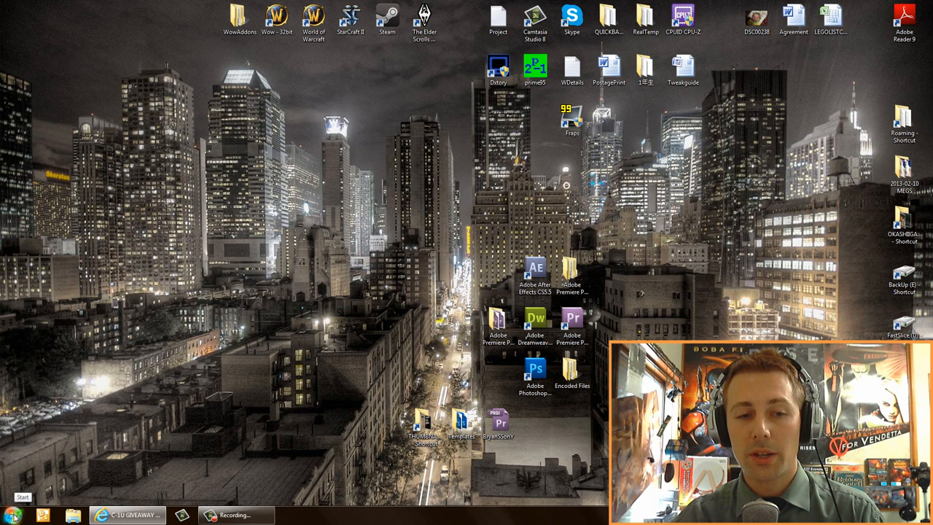
Open Control Panel from the Start menu, showing all items as small icons
left_click(12, 515)
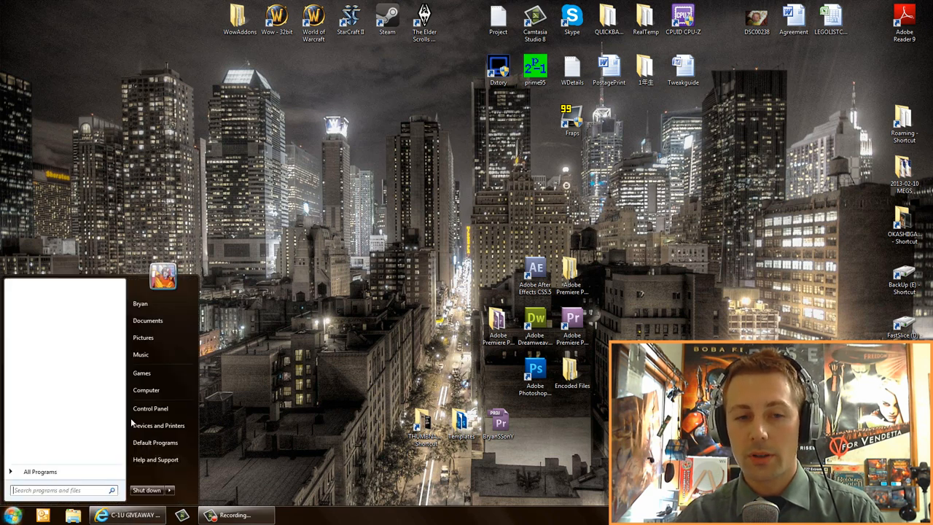
mouse_move(150, 408)
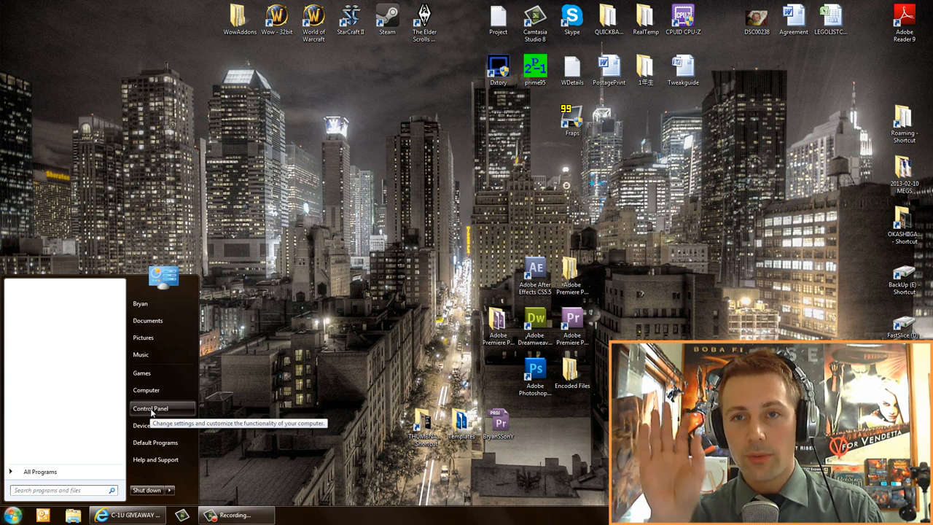
left_click(150, 408)
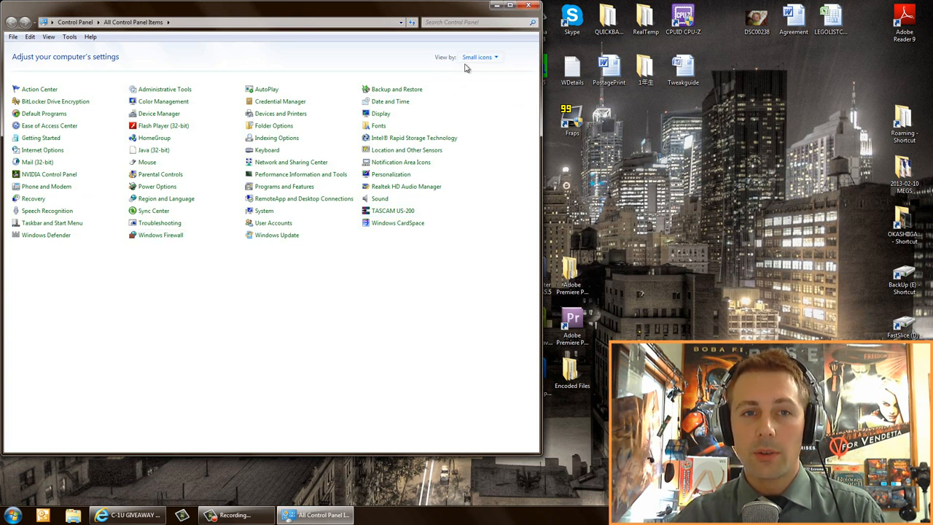
mouse_move(158, 114)
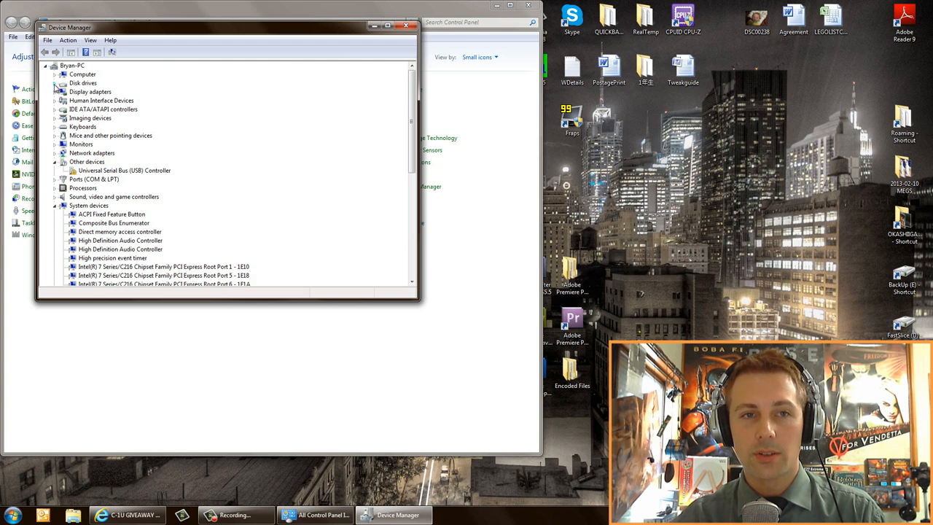
Confirm write caching is enabled on the first WDC disk's Policies tab and close its properties
left_click(55, 82)
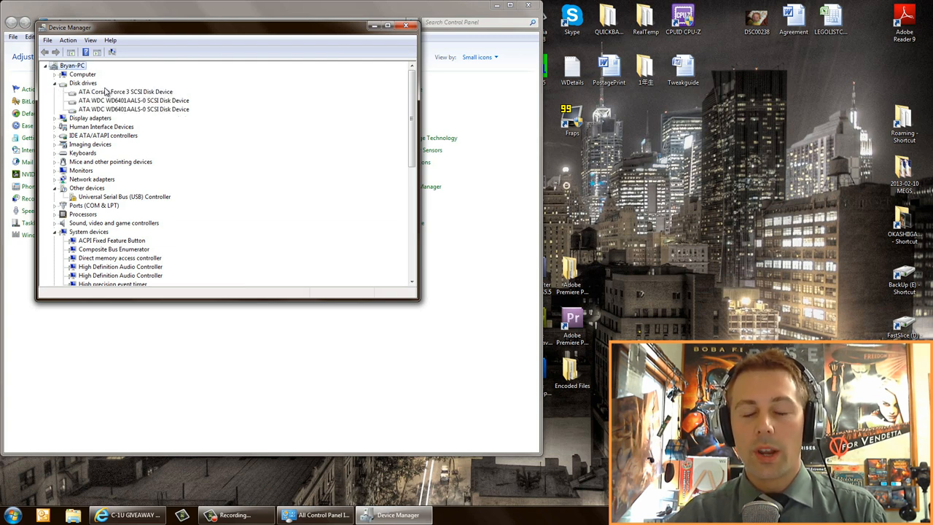
left_click(134, 99)
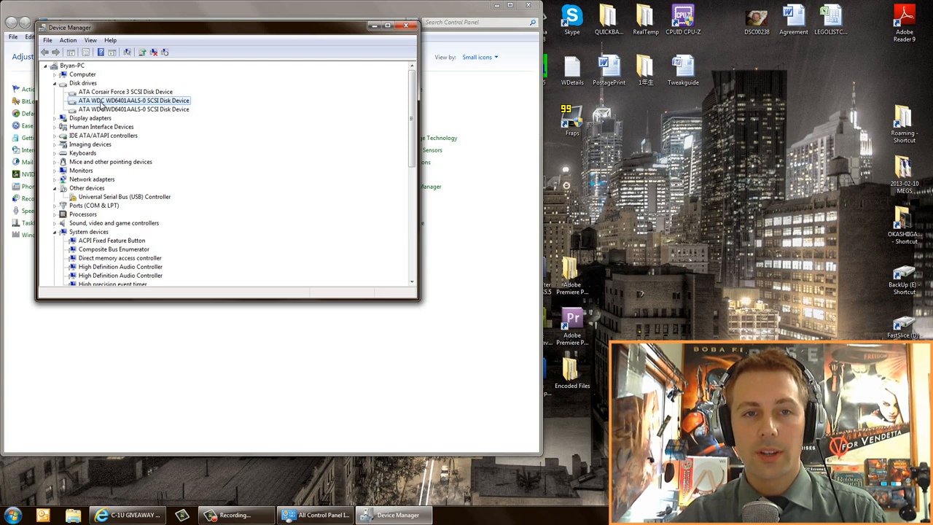
right_click(134, 101)
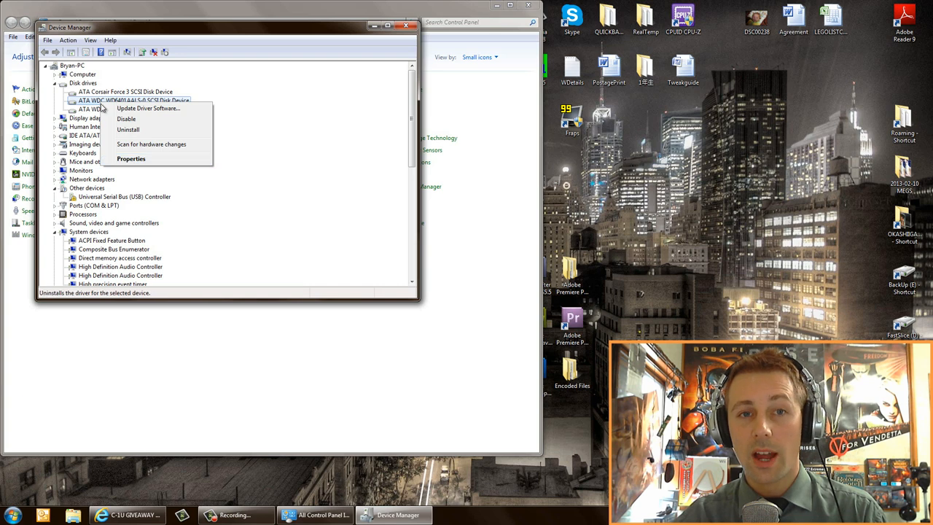
left_click(131, 157)
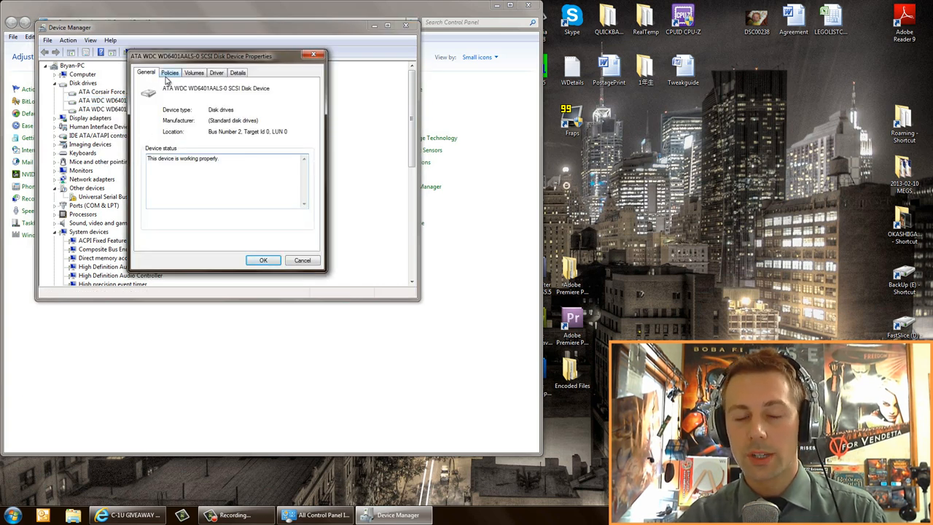
left_click(169, 73)
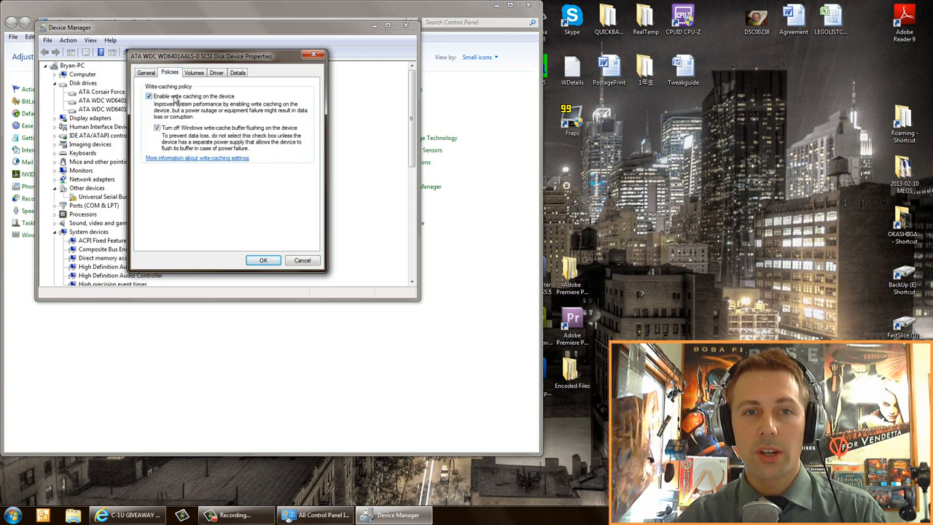
left_click(157, 128)
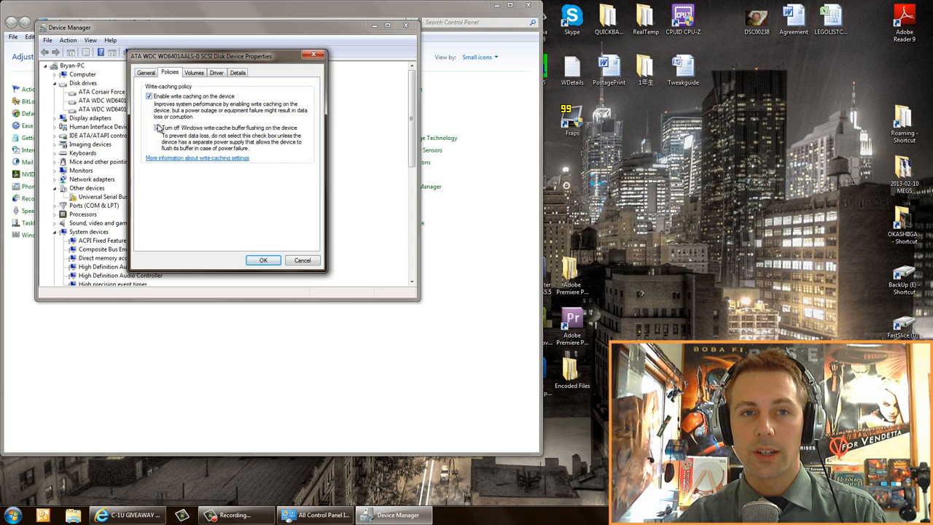
left_click(157, 128)
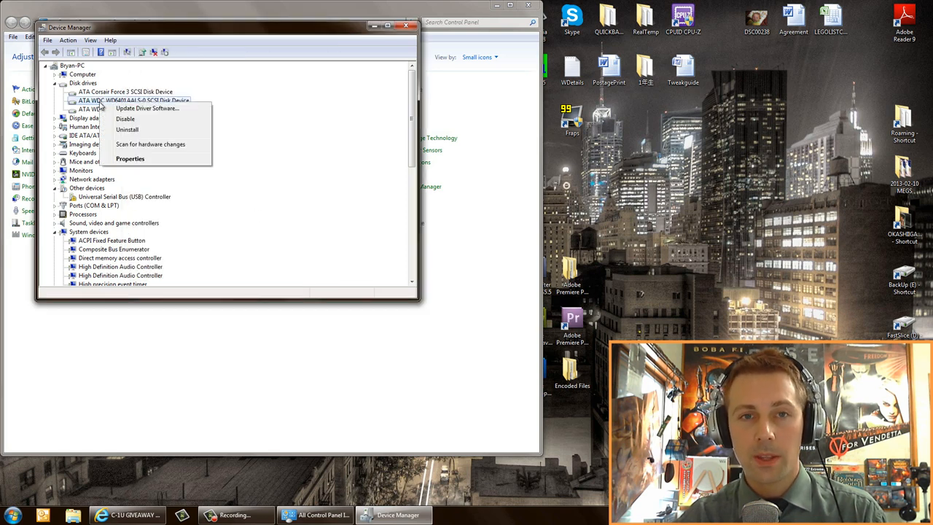
Recheck the first WDC disk's write-caching policy, then bring up the second WDC disk's properties
left_click(130, 159)
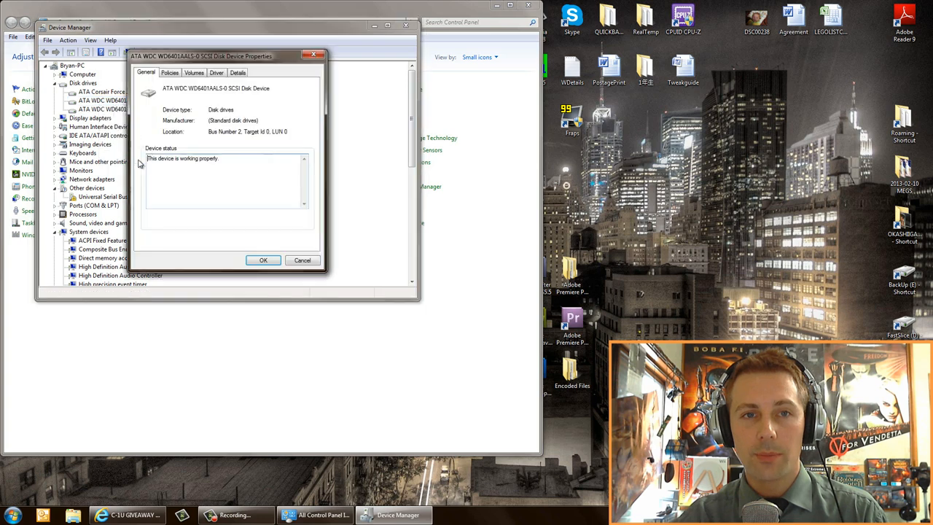
left_click(169, 72)
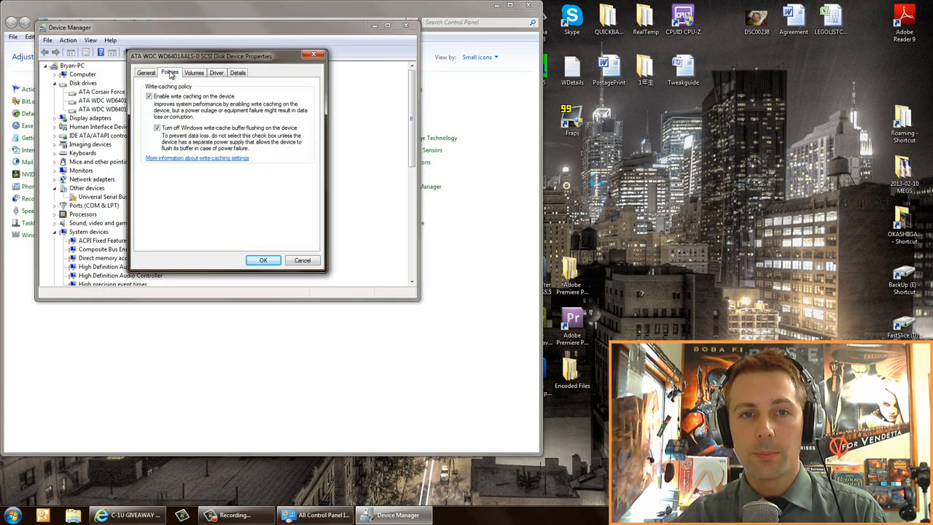
left_click(156, 129)
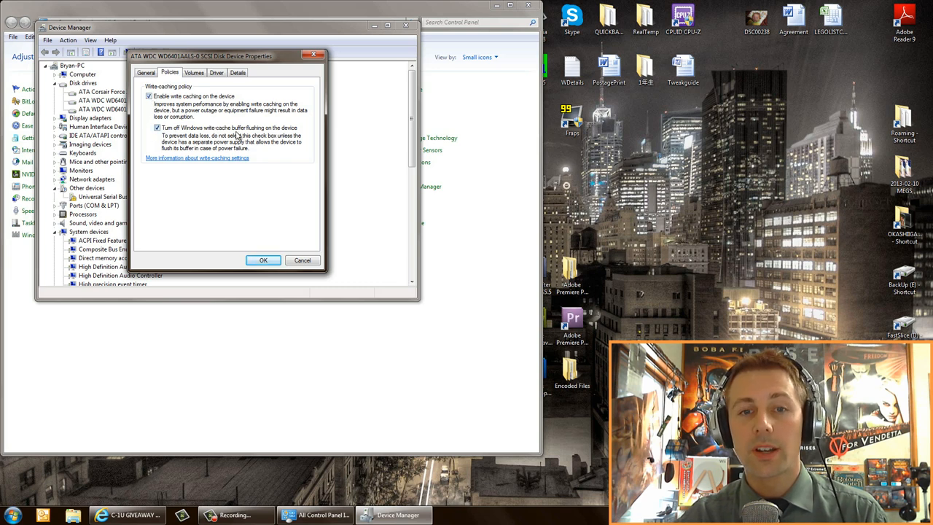
mouse_move(265, 251)
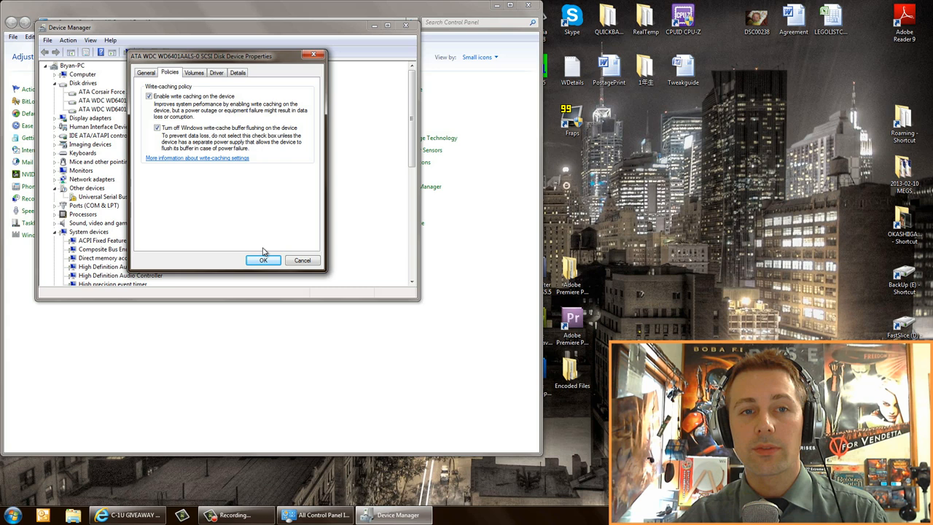
right_click(102, 108)
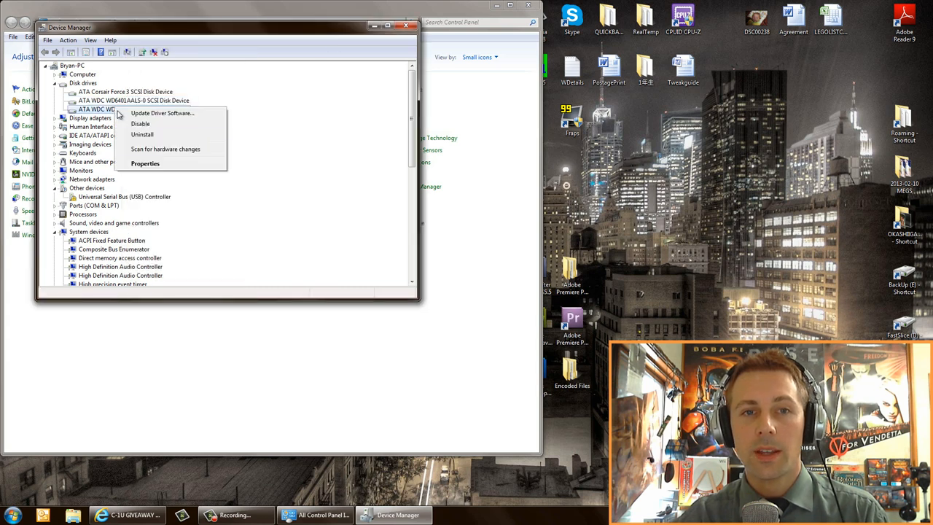
left_click(145, 163)
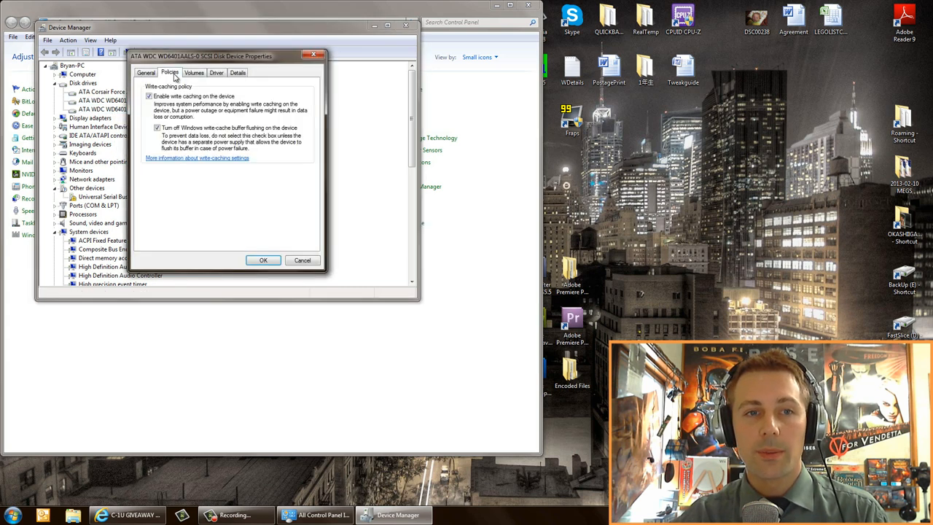
View the Intel 7 Series SATA AHCI Controller's driver details and highlight the driver date
left_click(262, 259)
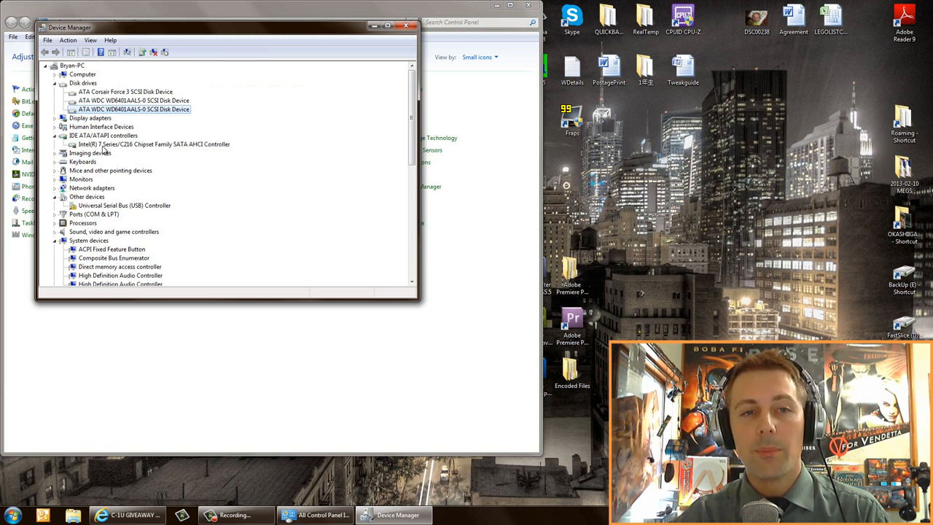
left_click(153, 144)
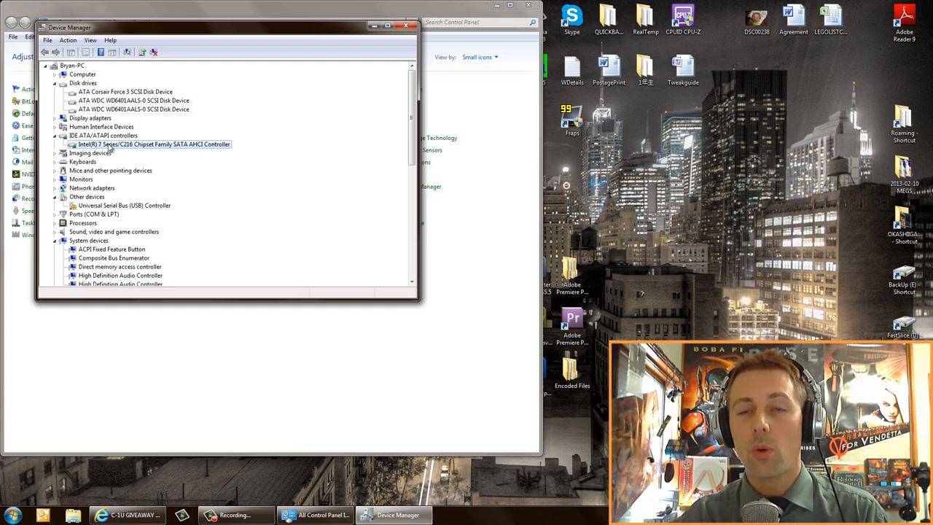
right_click(153, 145)
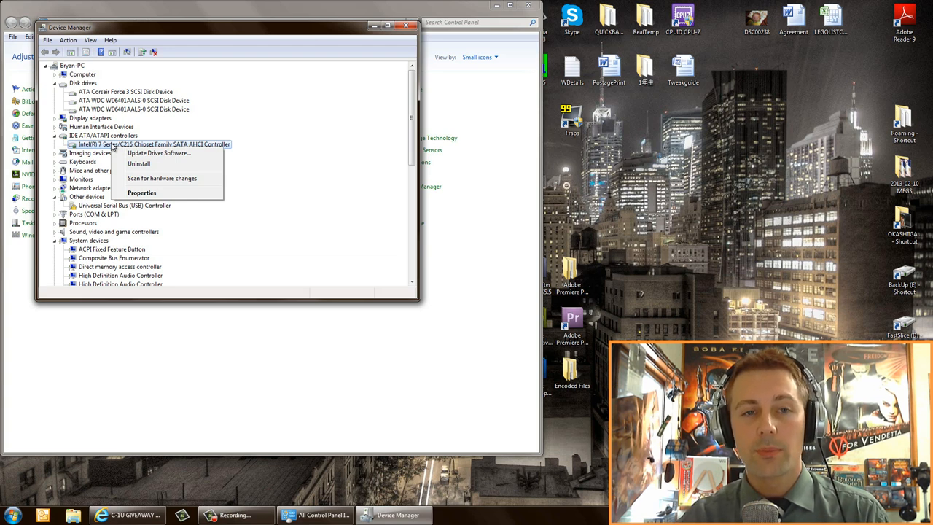
mouse_move(143, 193)
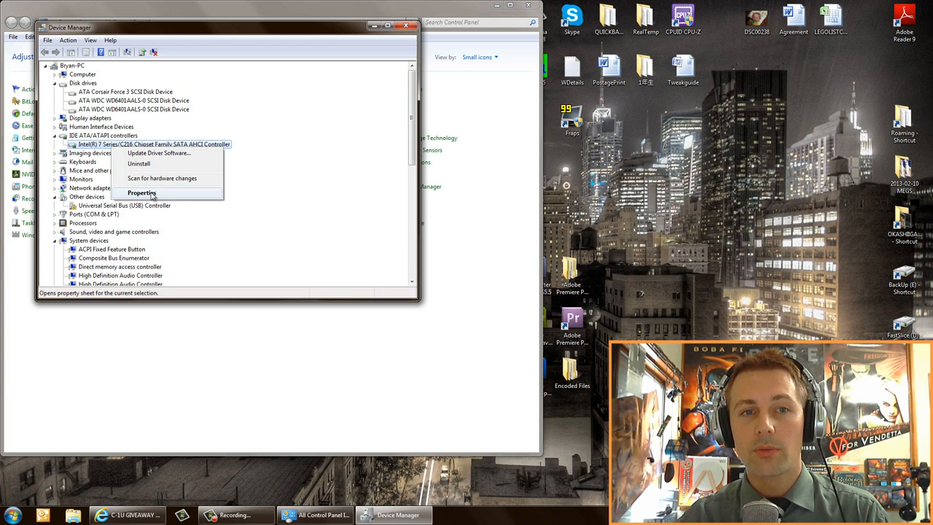
left_click(142, 192)
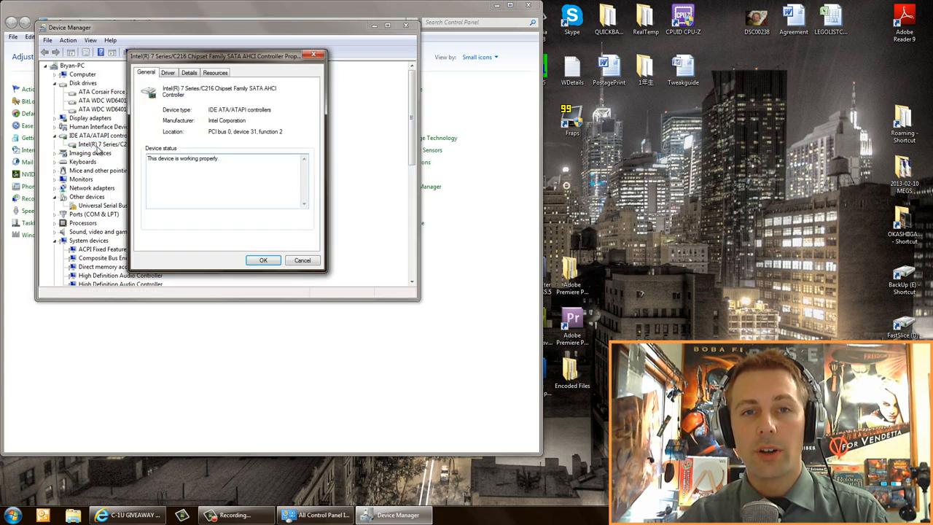
left_click(168, 73)
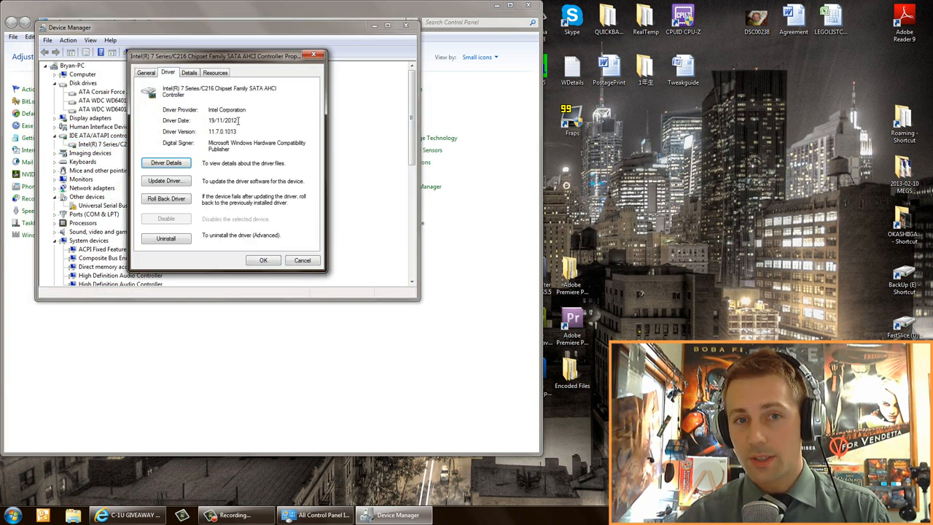
double_click(225, 120)
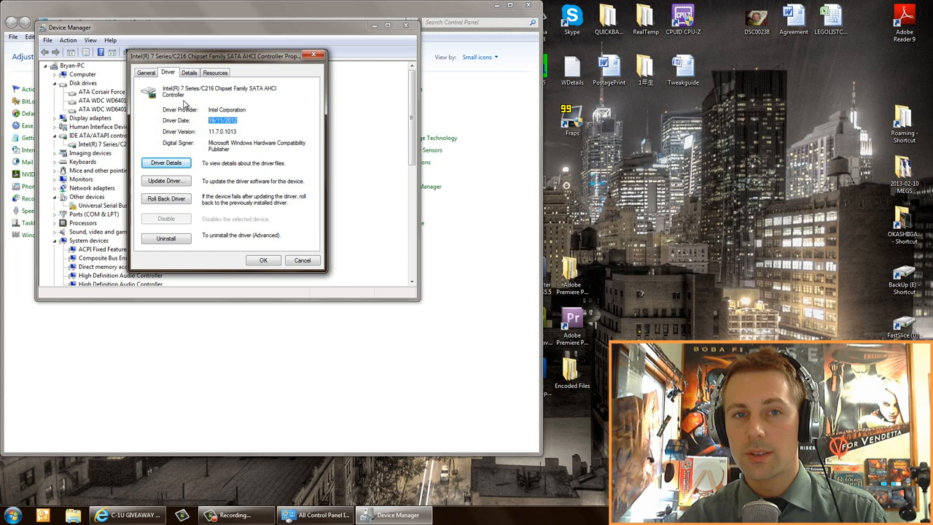
mouse_move(207, 96)
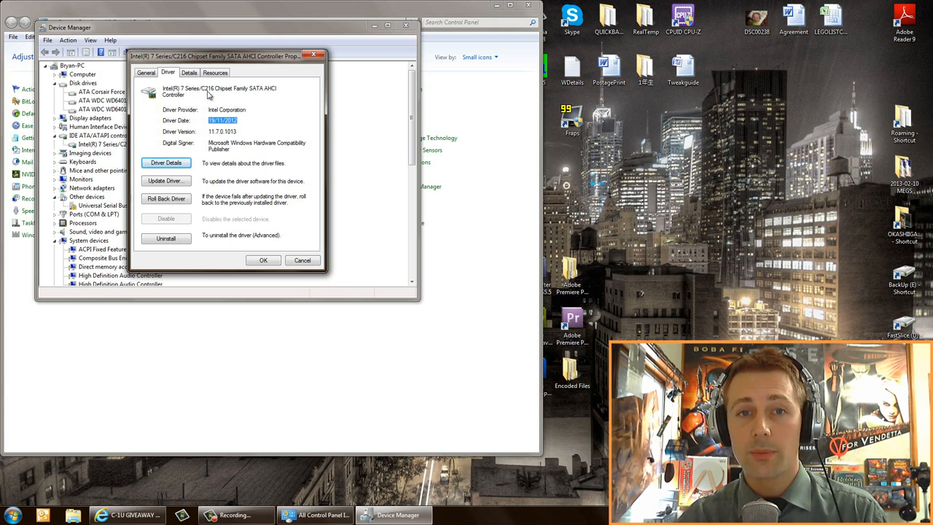
mouse_move(240, 93)
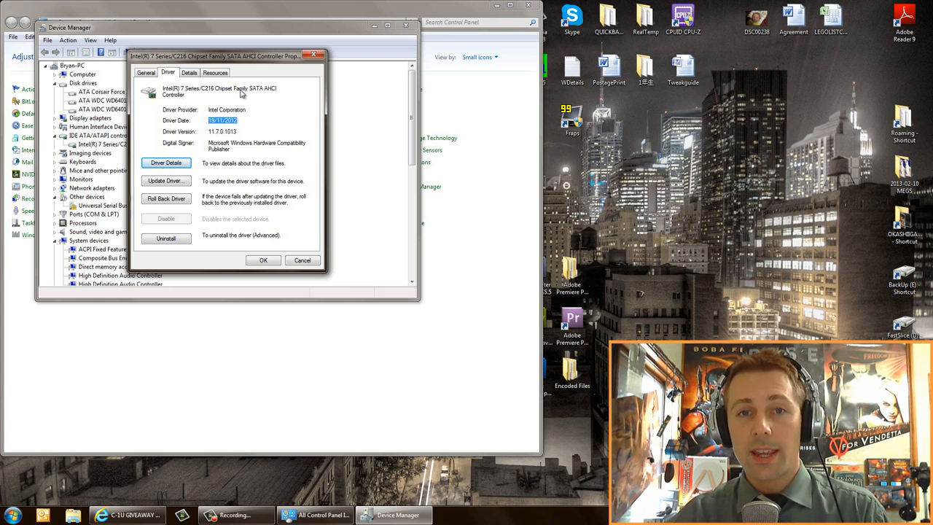
mouse_move(276, 93)
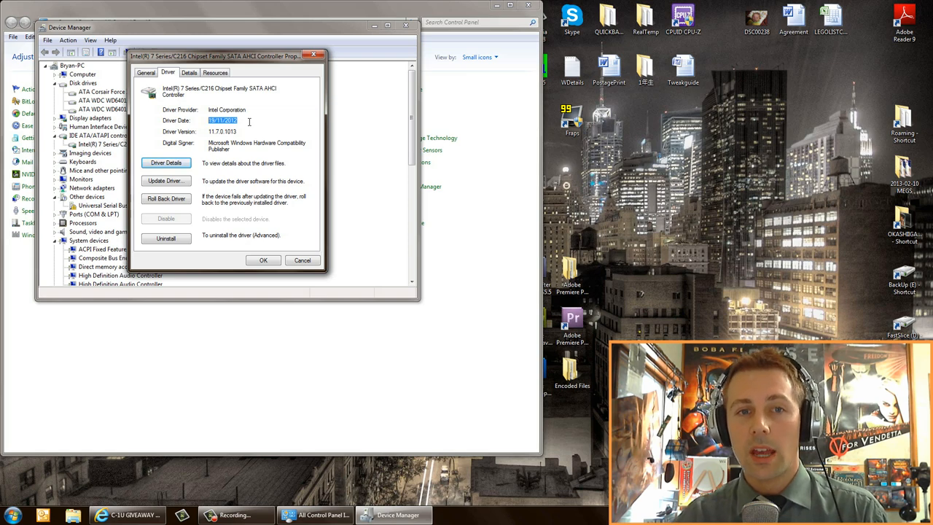
Start and cancel the AHCI driver update wizard, then close Device Manager
left_click(166, 181)
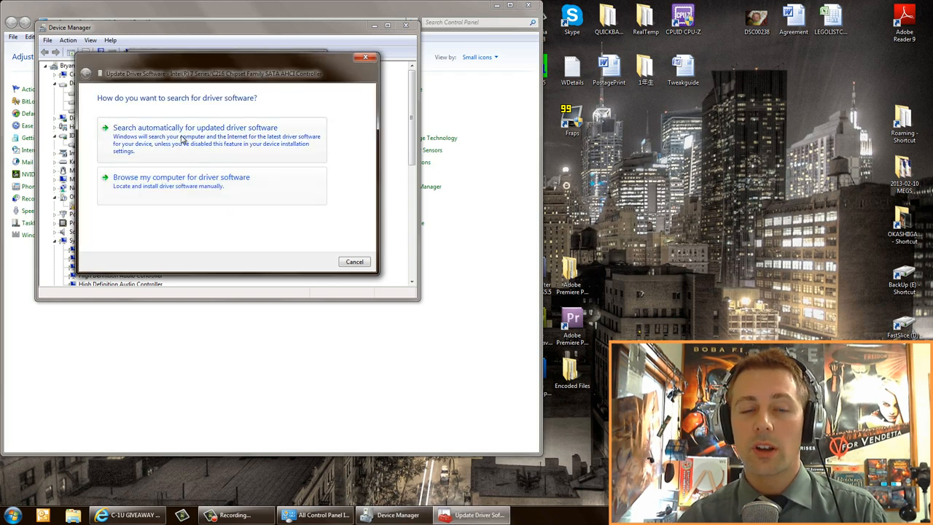
left_click(354, 261)
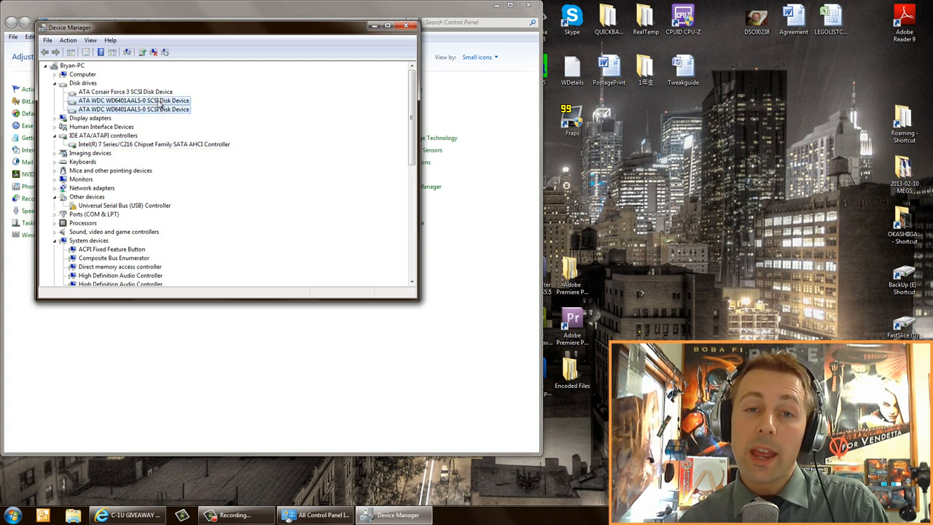
left_click(155, 144)
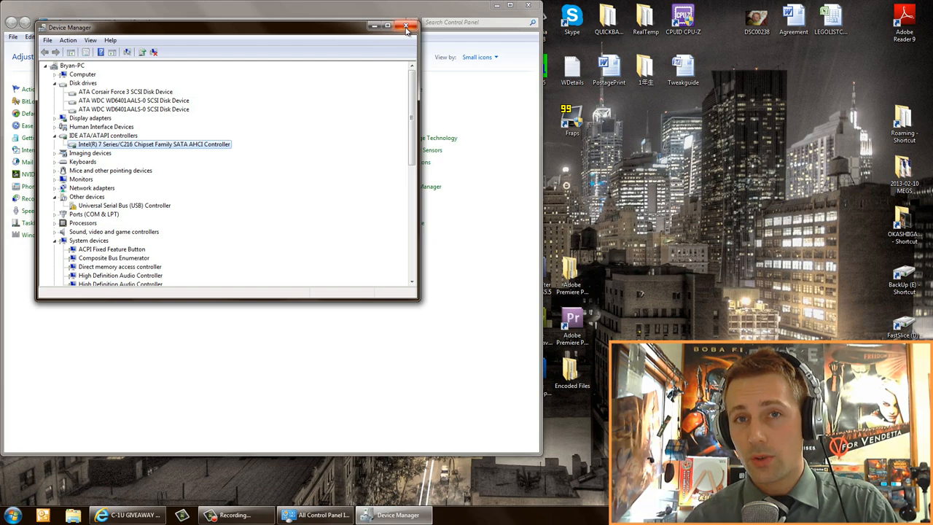
mouse_move(405, 26)
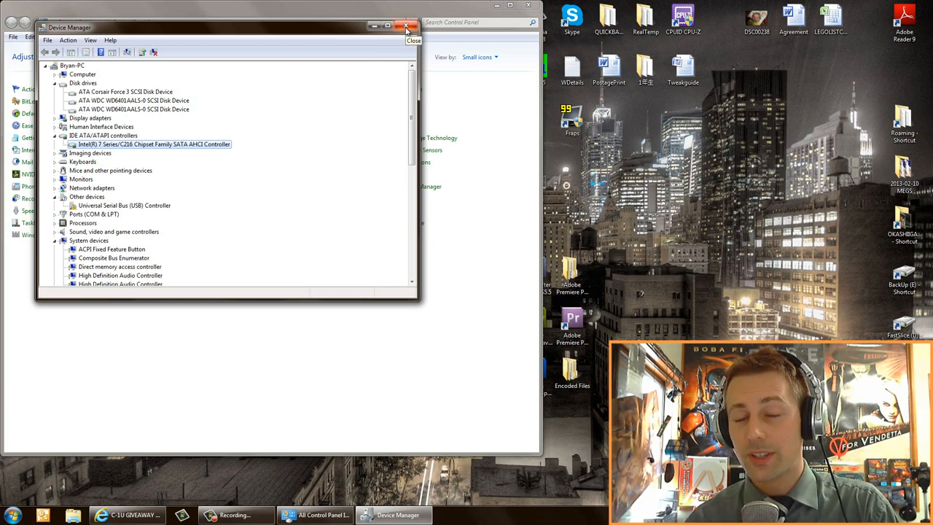
left_click(405, 26)
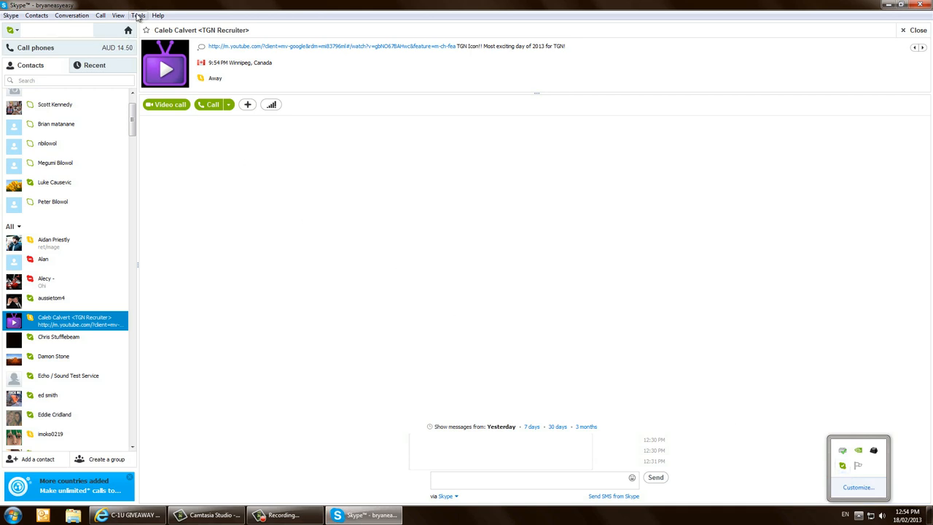
Bring up Skype's Options window from the Tools menu
left_click(137, 15)
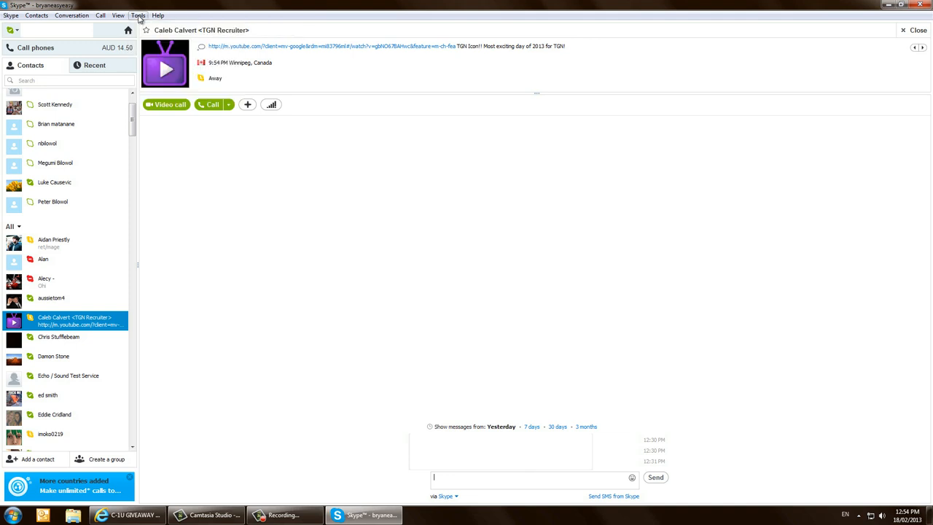
mouse_move(117, 14)
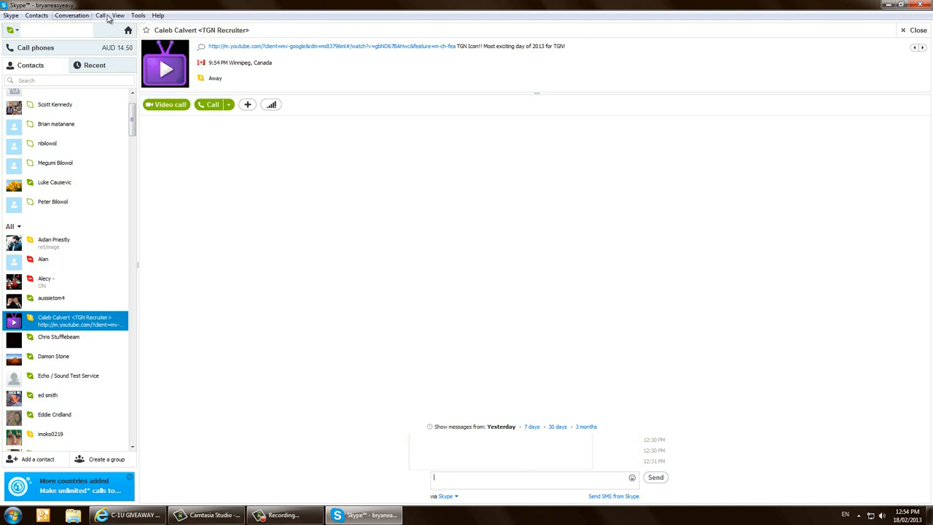
left_click(137, 15)
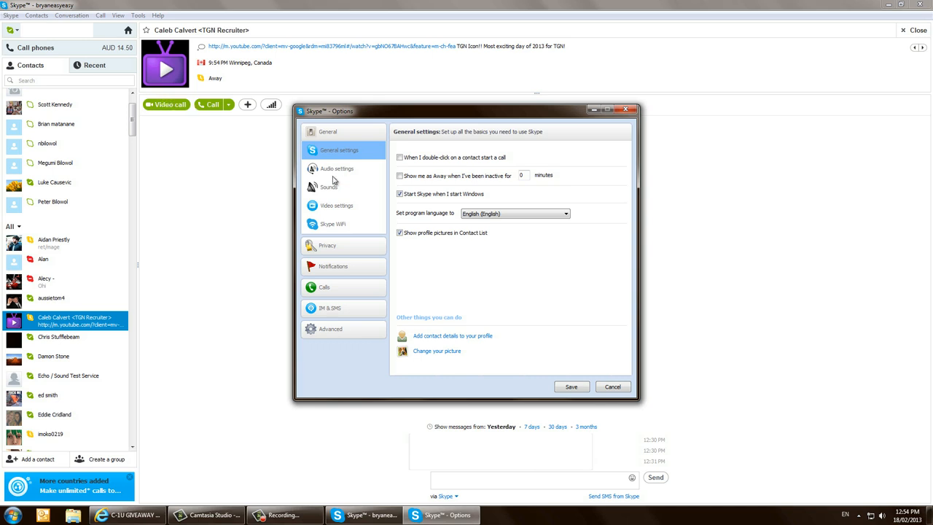
Switch Skype Options to Video settings with the Logitech C270 preview
left_click(336, 205)
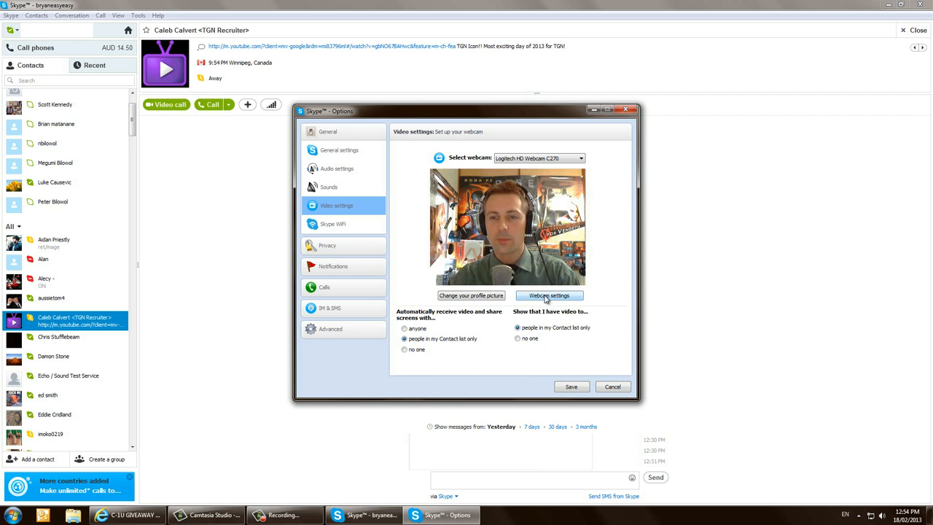
Turn off automatic gain and white balance in Logitech Webcam Properties, save, and return to Skype's video settings
left_click(548, 294)
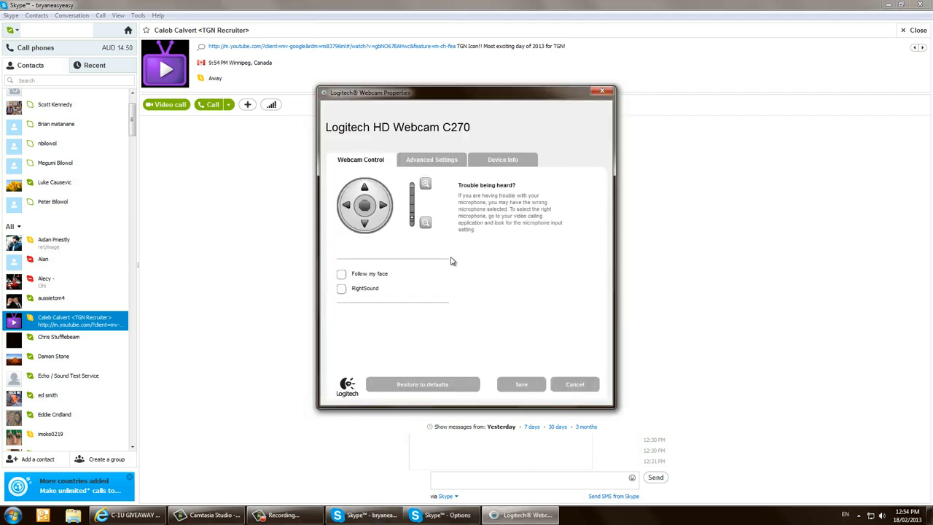
mouse_move(420, 252)
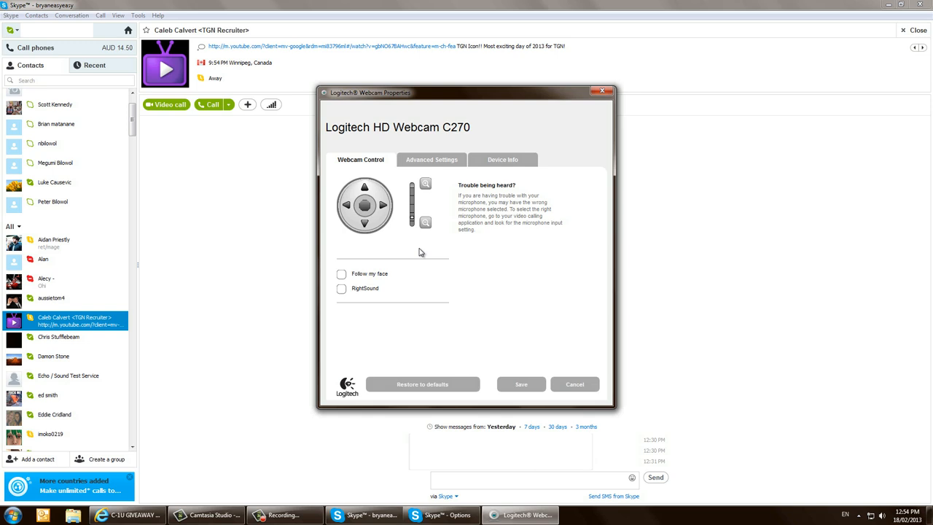
mouse_move(348, 286)
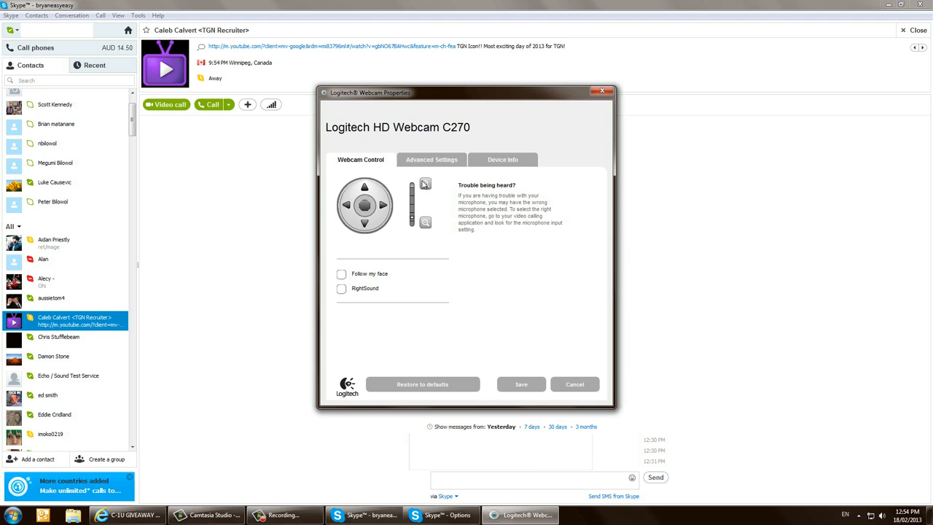
left_click(431, 159)
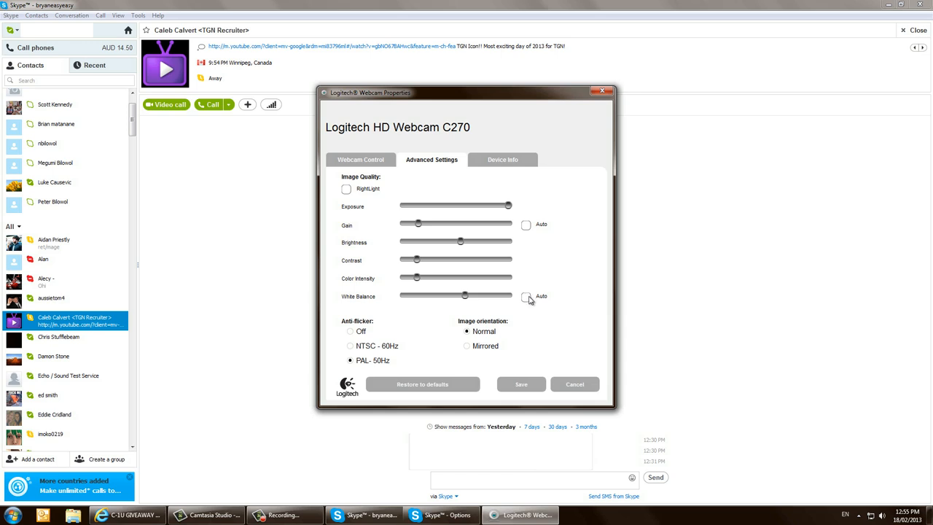
mouse_move(400, 367)
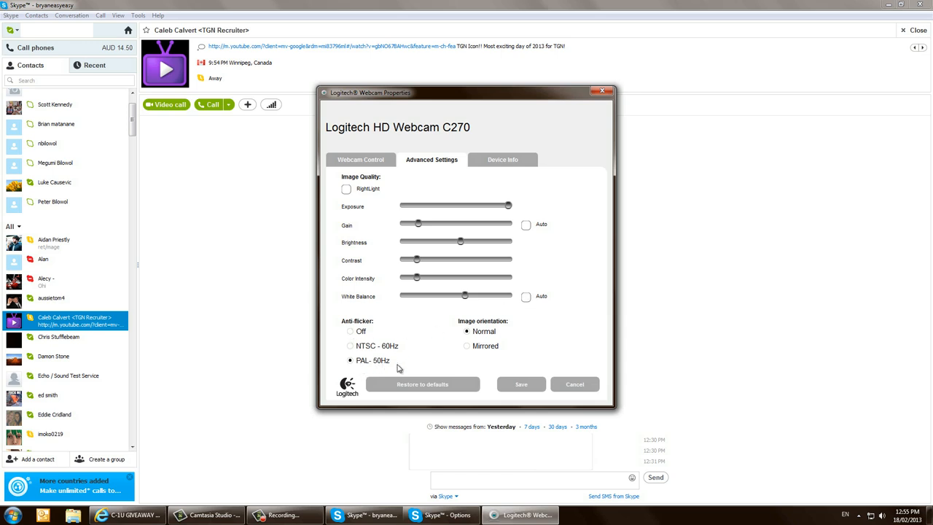
mouse_move(475, 342)
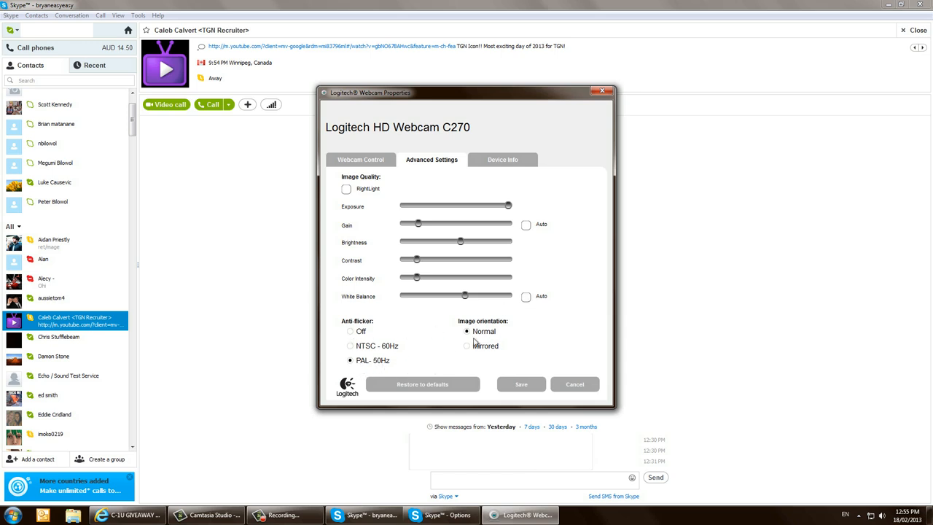
mouse_move(396, 199)
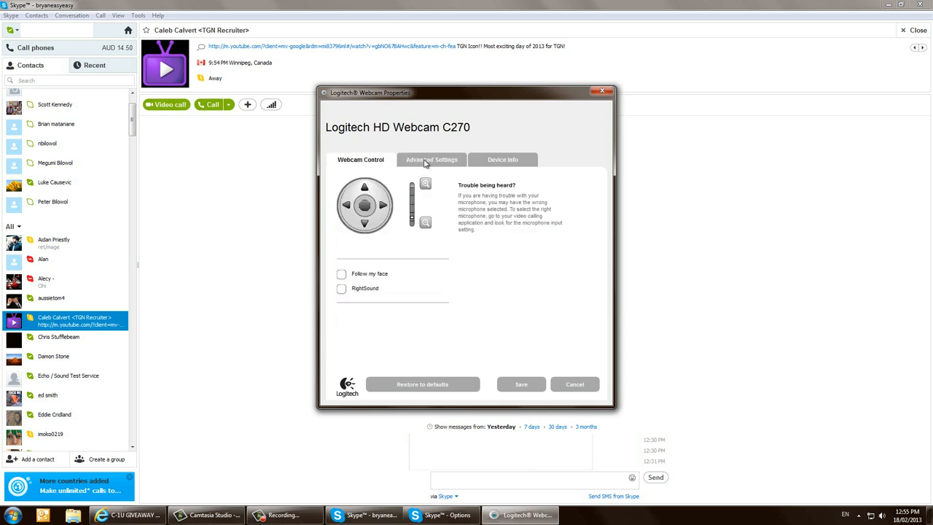
left_click(431, 159)
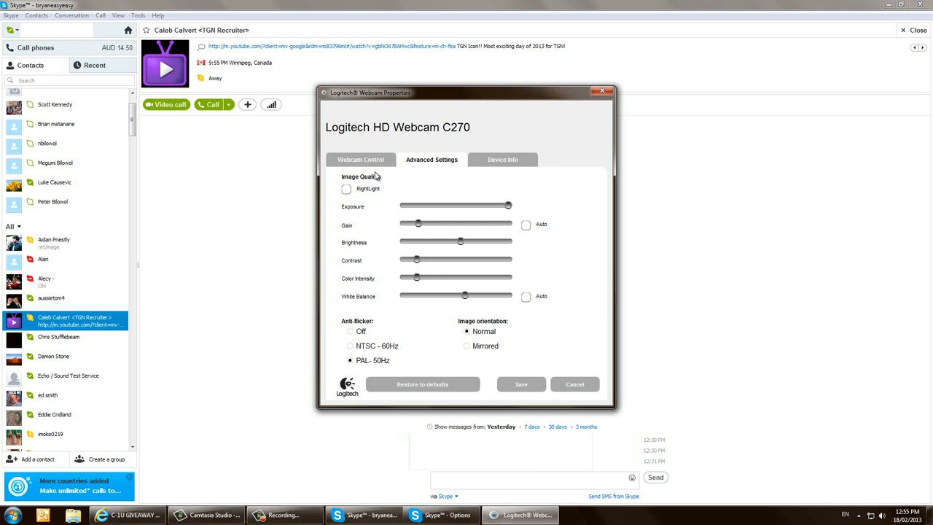
mouse_move(376, 166)
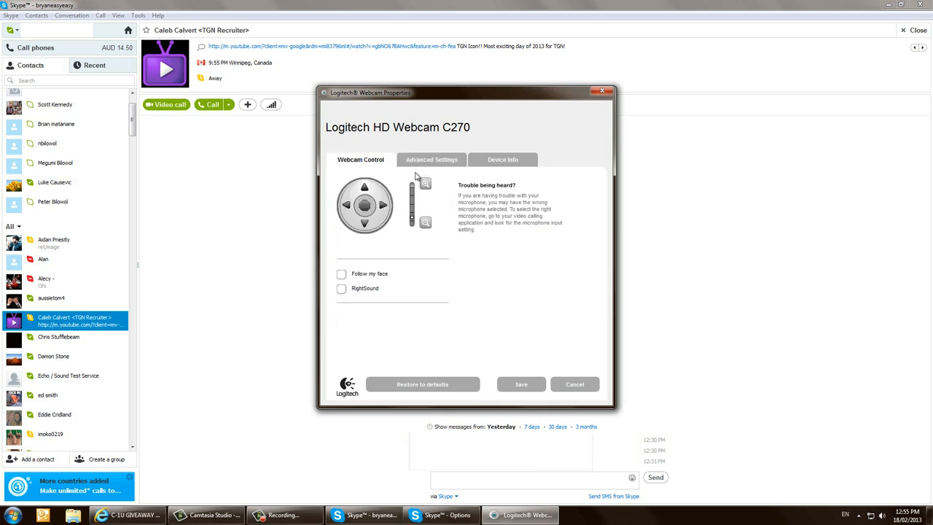
left_click(432, 159)
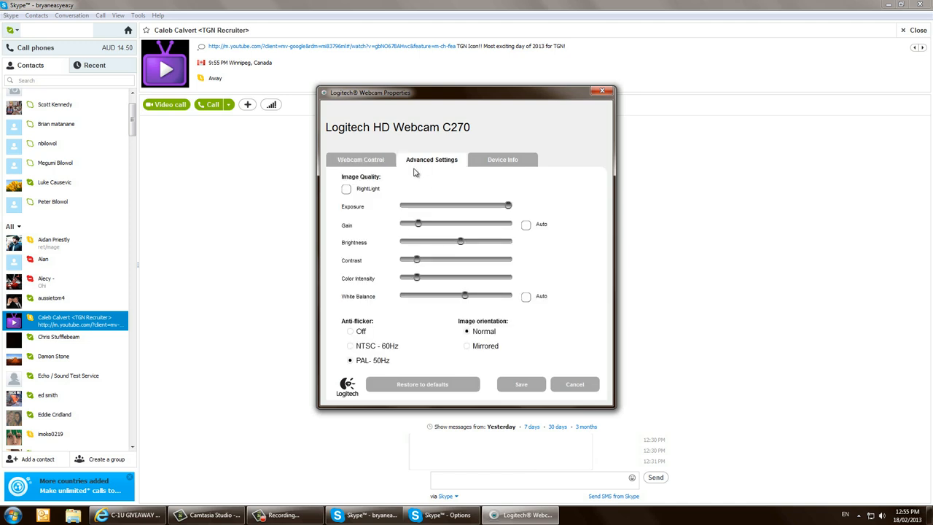
mouse_move(385, 163)
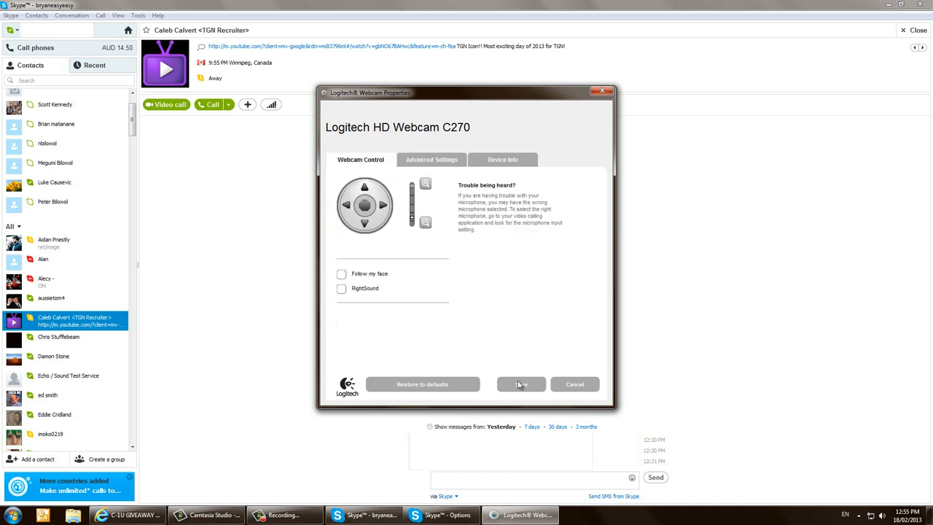
left_click(520, 385)
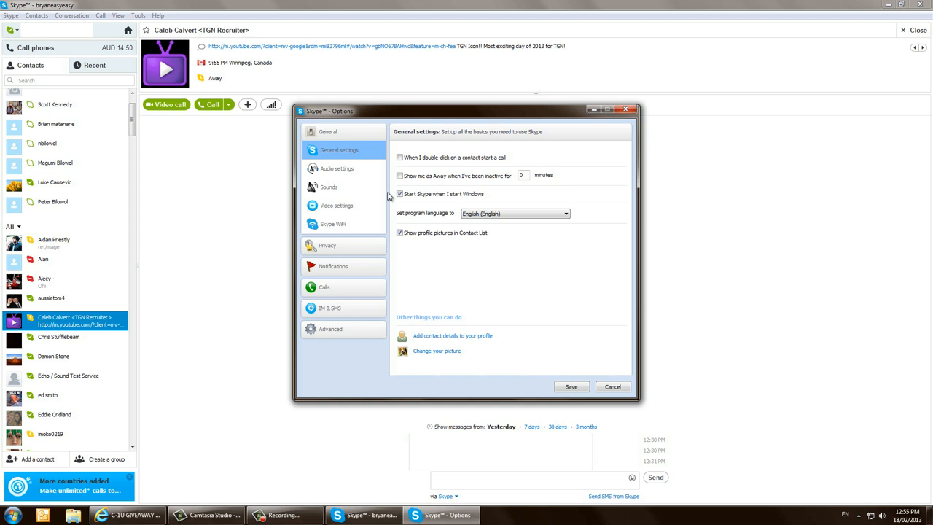
left_click(337, 204)
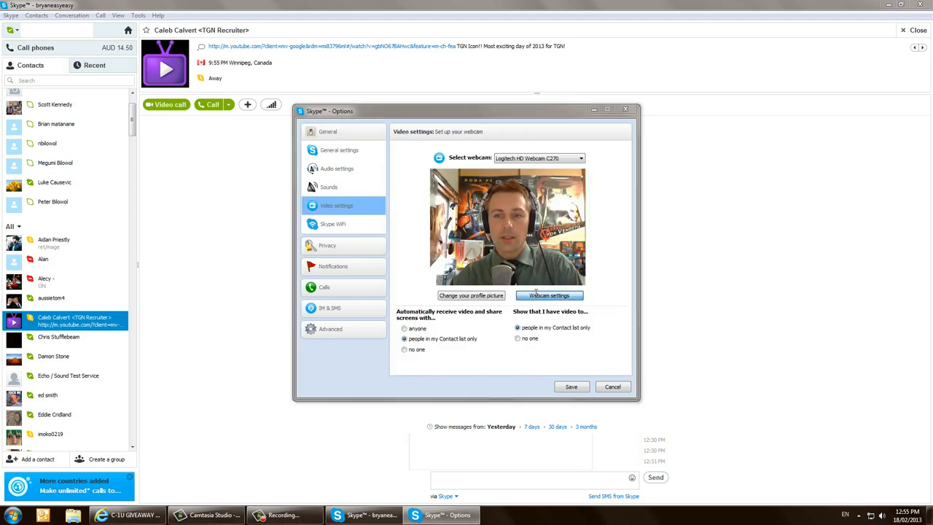
left_click(548, 294)
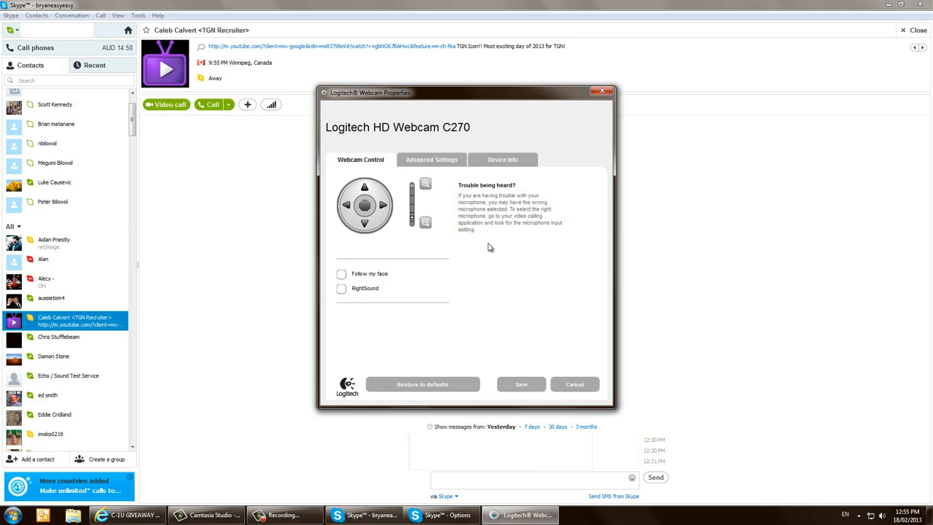
left_click(431, 159)
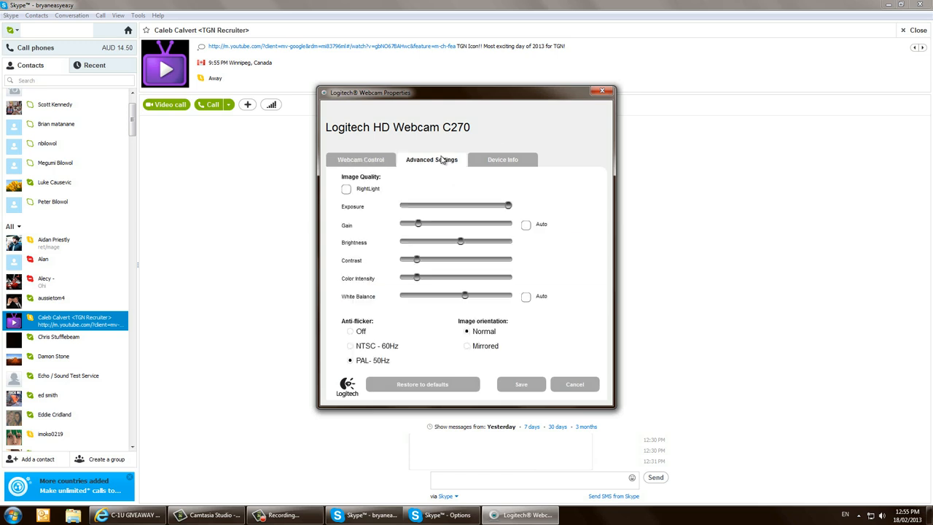
left_click(361, 159)
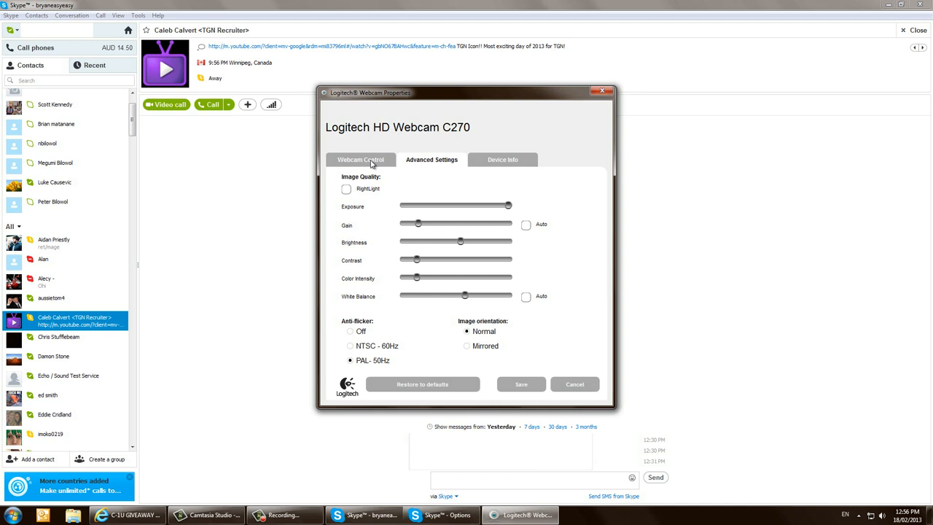
mouse_move(381, 130)
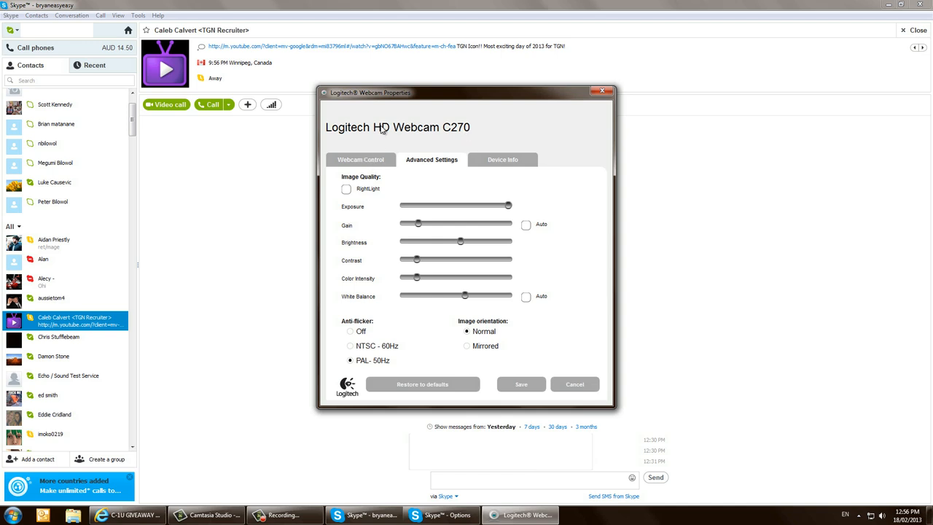
mouse_move(399, 150)
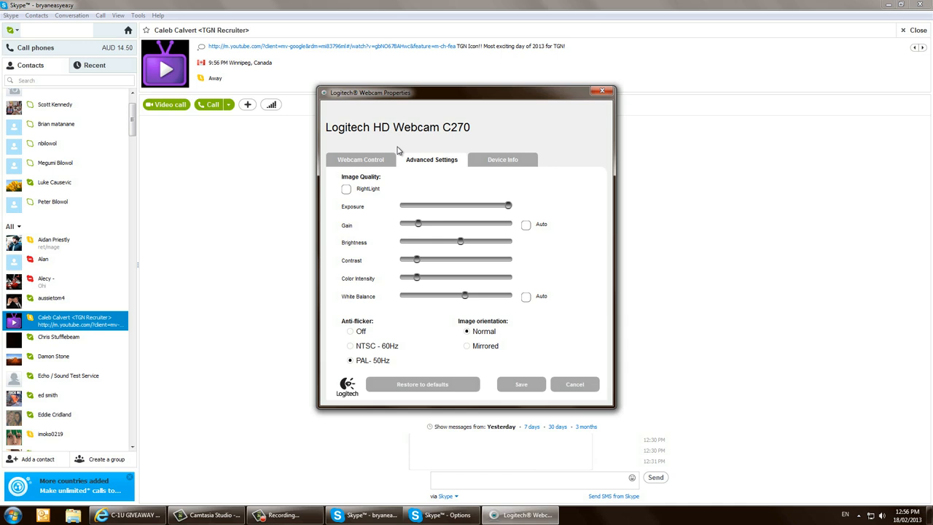
left_click(359, 159)
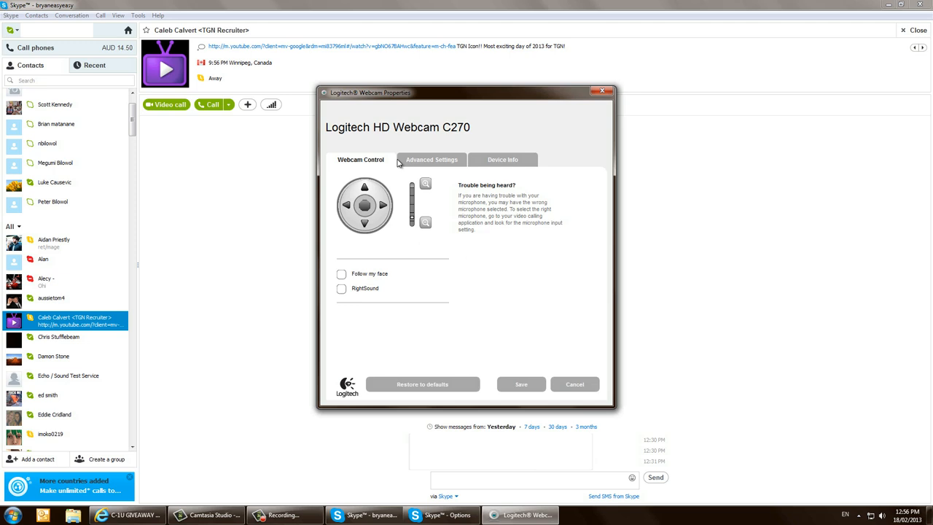
left_click(431, 159)
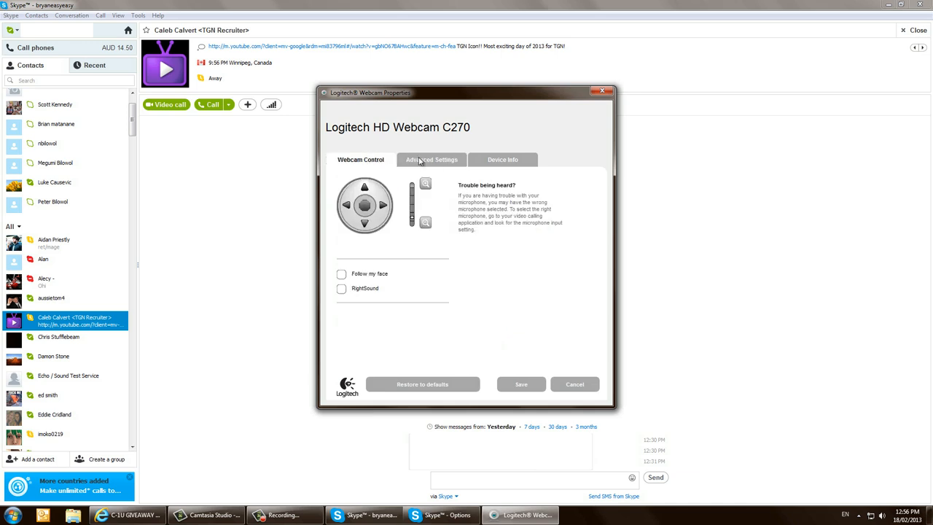
mouse_move(525, 388)
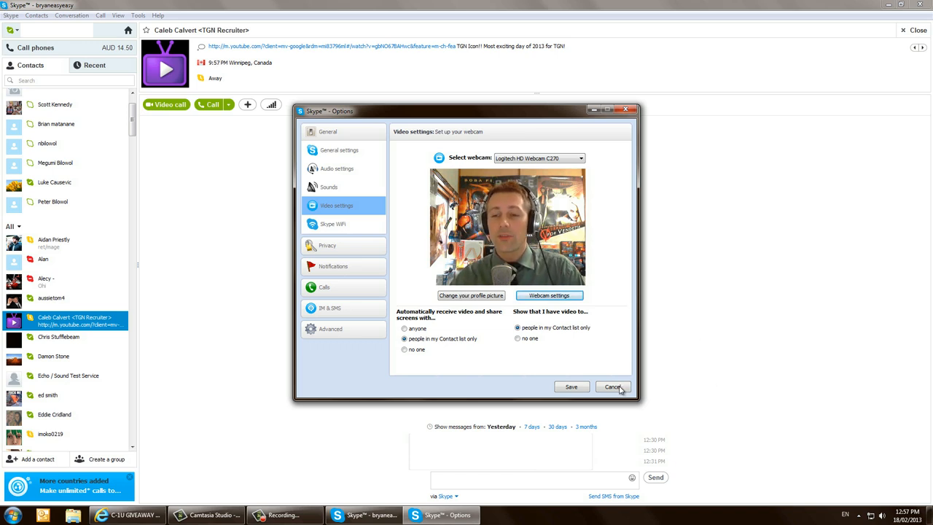
mouse_move(571, 386)
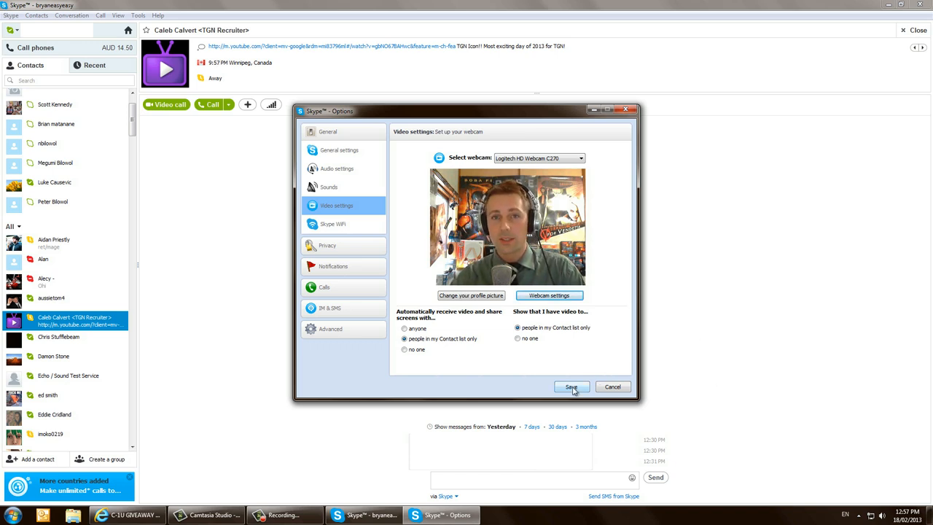
Save the Skype options and place the cursor in the chat message box
left_click(571, 386)
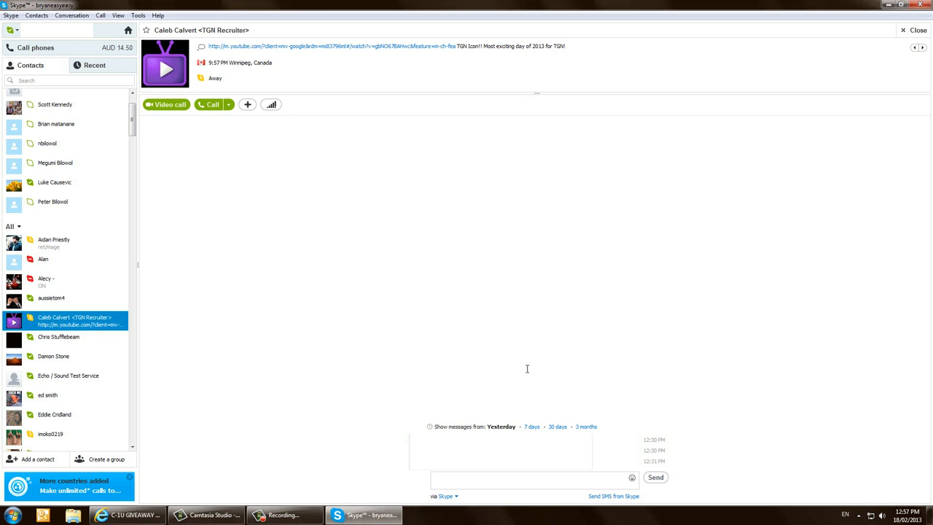
mouse_move(650, 277)
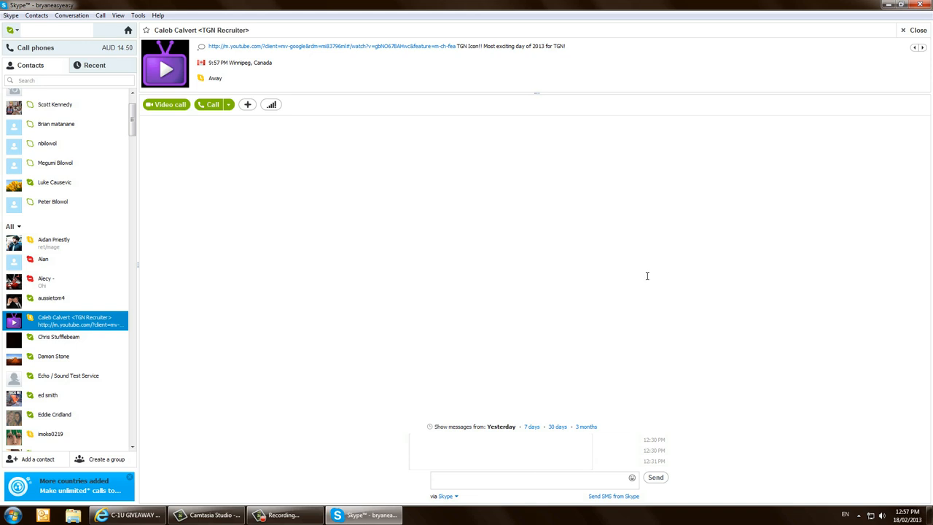
left_click(532, 478)
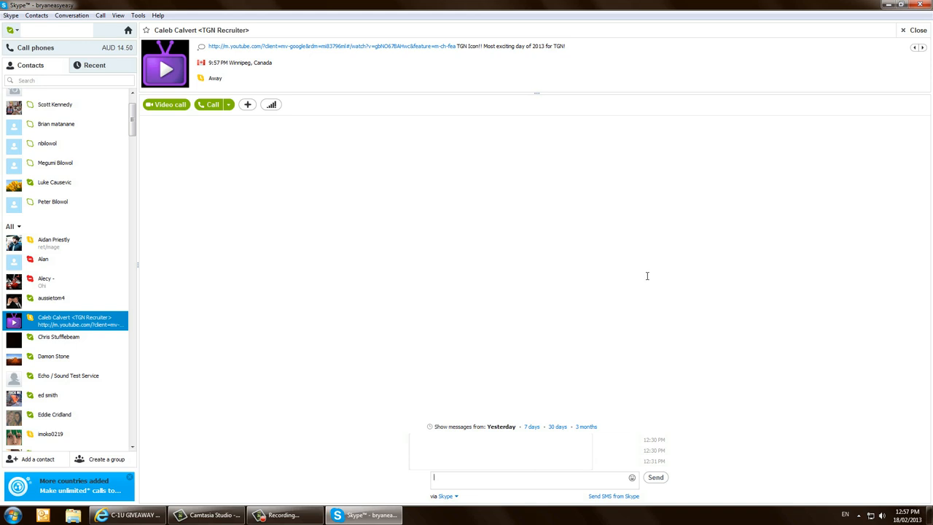